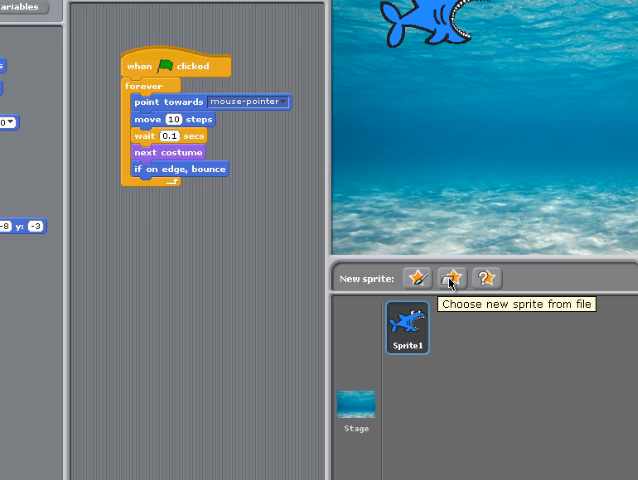
Add the fish4 picture from the Animals folder as new sprite Sprite2.
click(459, 277)
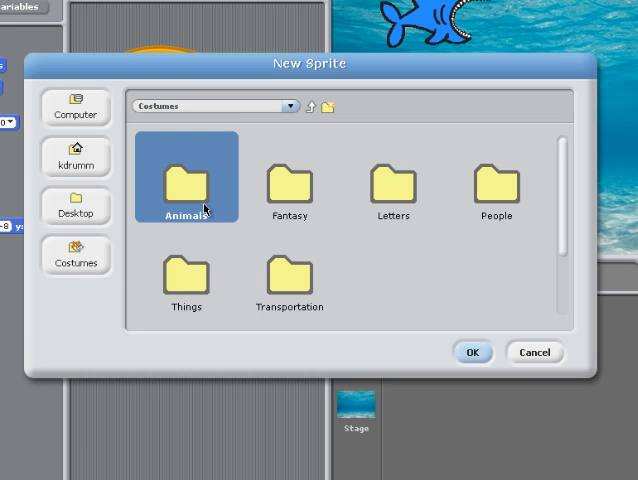
double_click(184, 185)
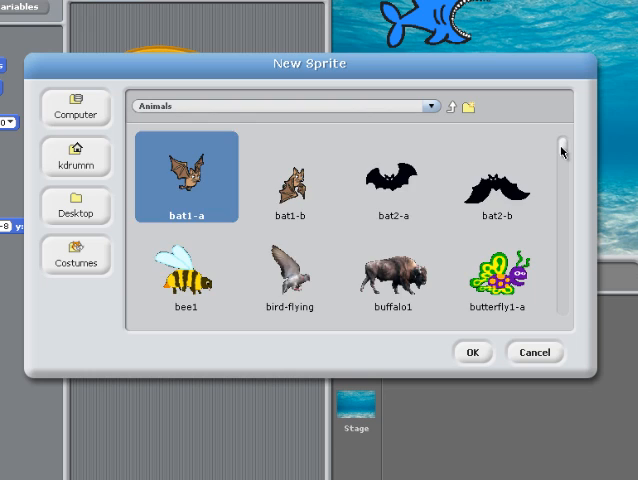
scroll(down, 3)
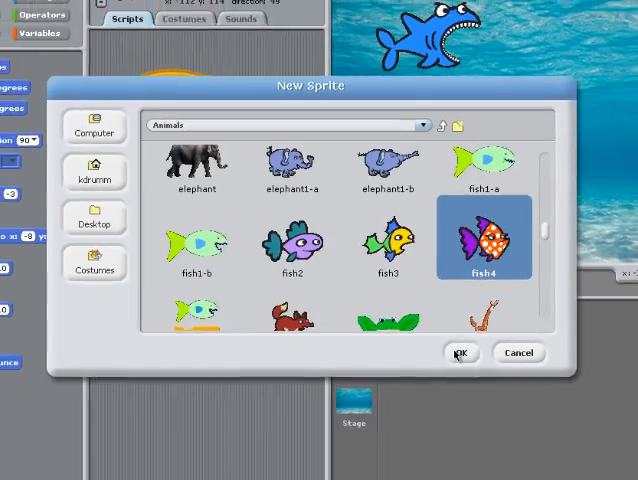
click(460, 352)
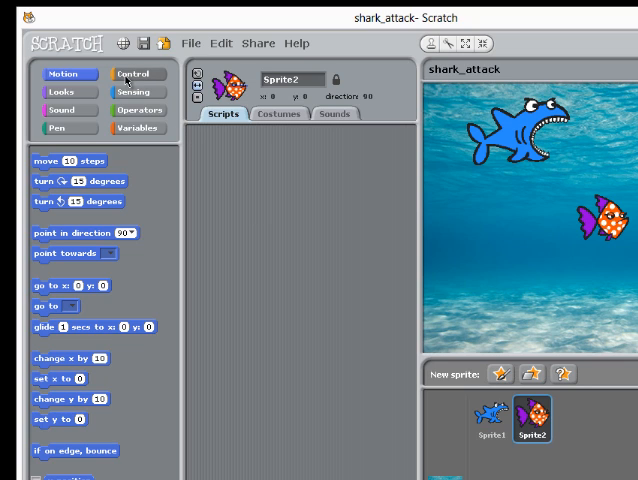
Build Sprite2's script from a 'when green flag clicked' hat and a 'repeat until' loop.
click(134, 73)
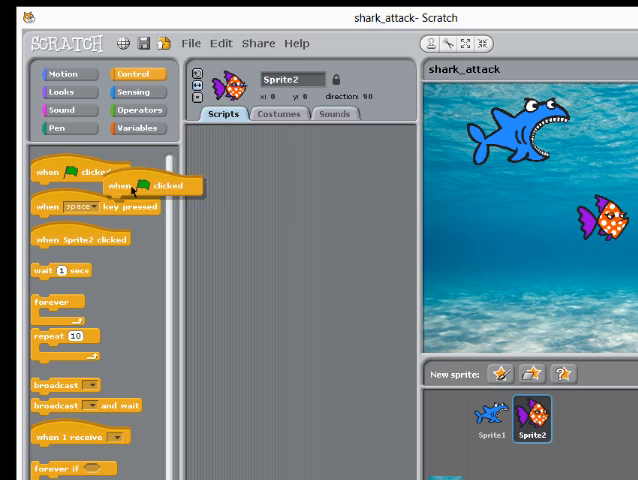
drag(155, 184, 290, 205)
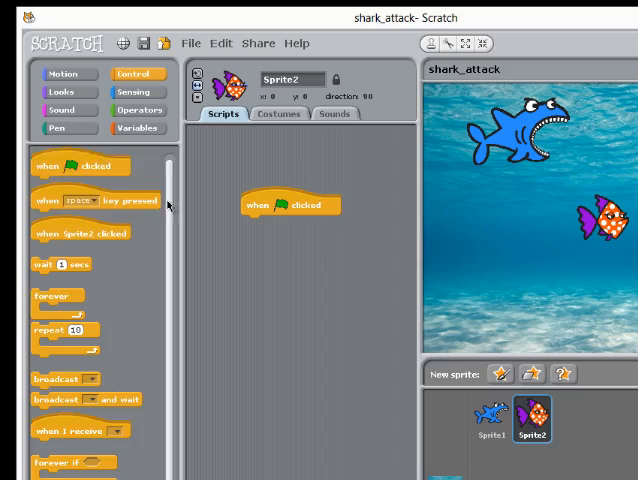
scroll(down, 3)
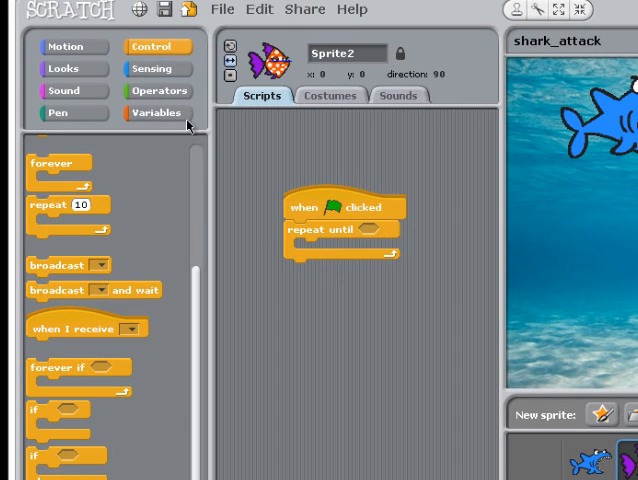
Set the repeat-until condition to 'touching Sprite1', the shark.
click(157, 68)
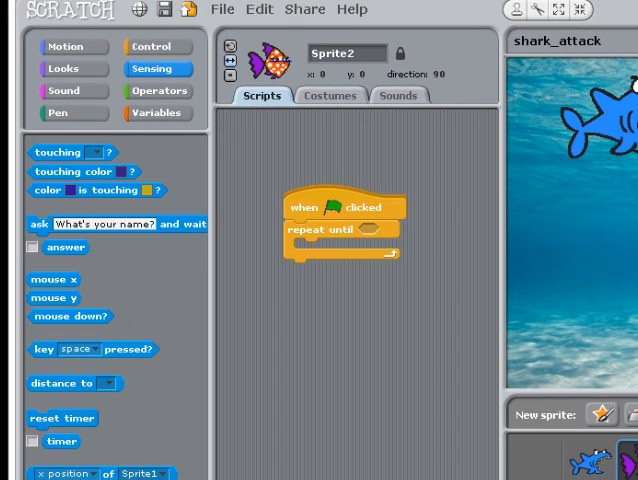
drag(59, 153, 378, 231)
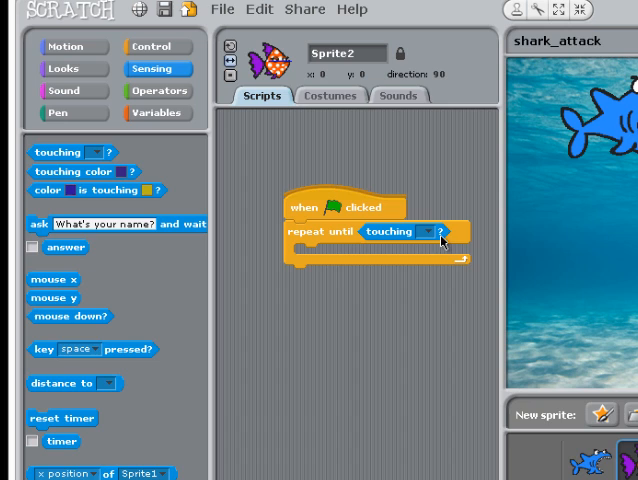
click(429, 231)
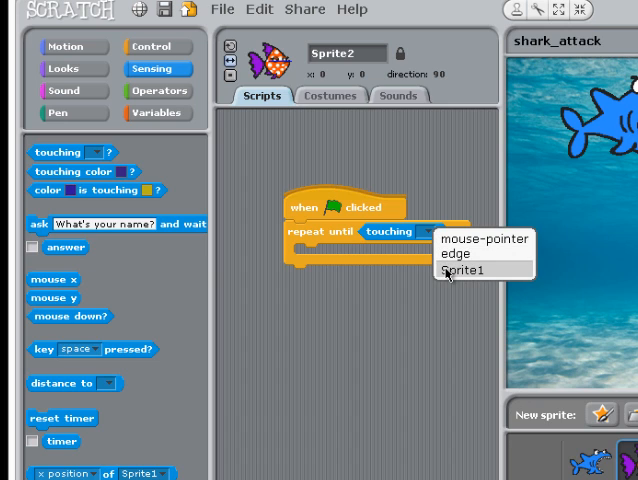
click(456, 270)
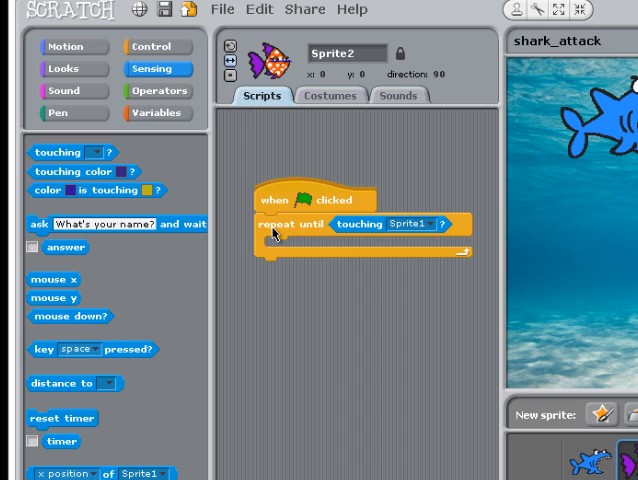
click(66, 46)
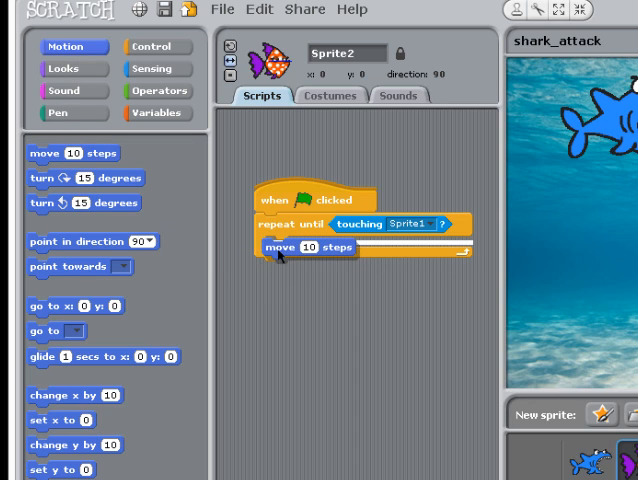
Place 'move 4 steps' and 'if on edge, bounce' inside the fish's loop.
click(312, 247)
text(4)
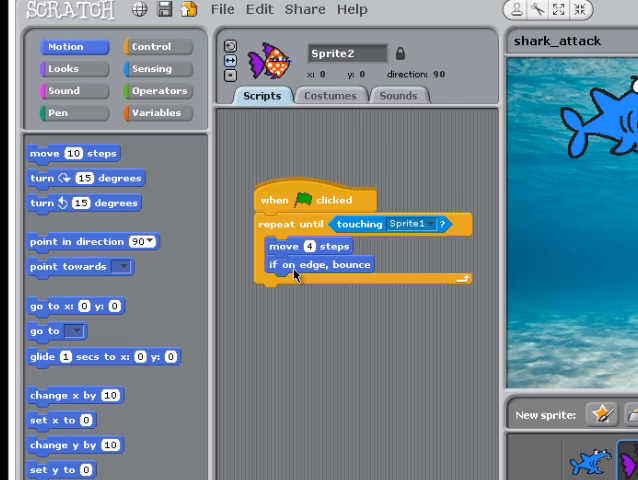
mouse_move(318, 322)
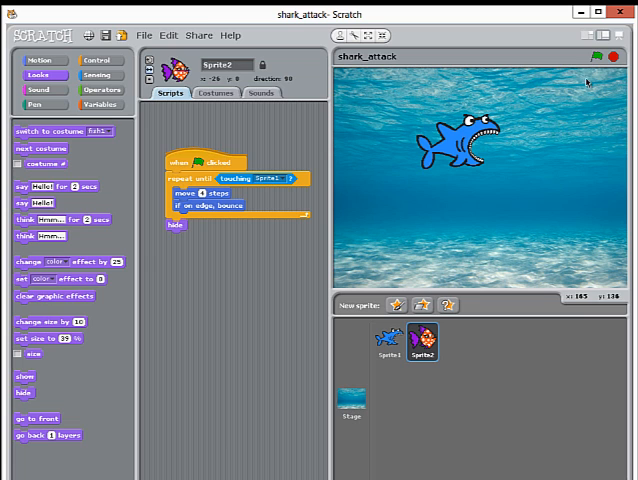
Insert a 'show' block after the green-flag start and run the project.
click(575, 57)
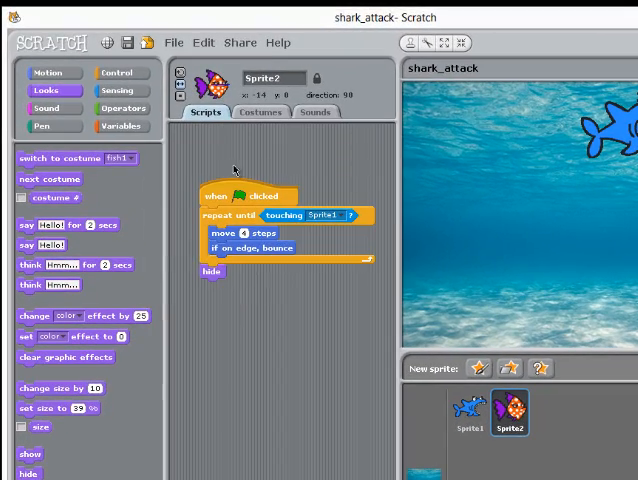
mouse_move(213, 163)
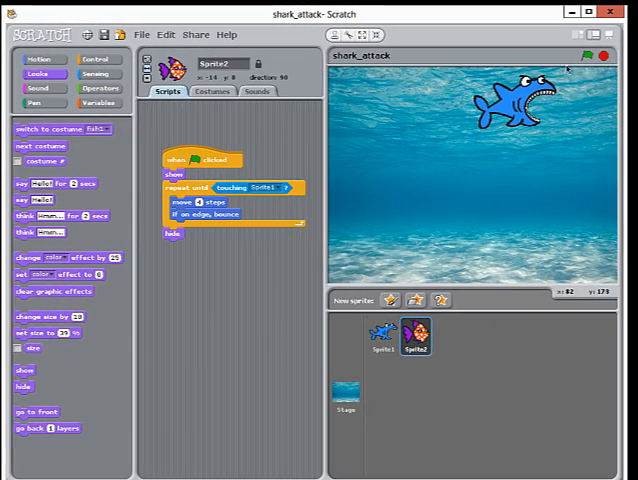
click(591, 56)
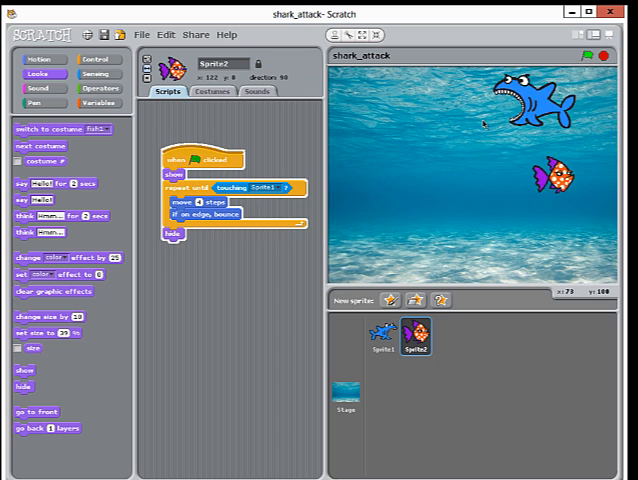